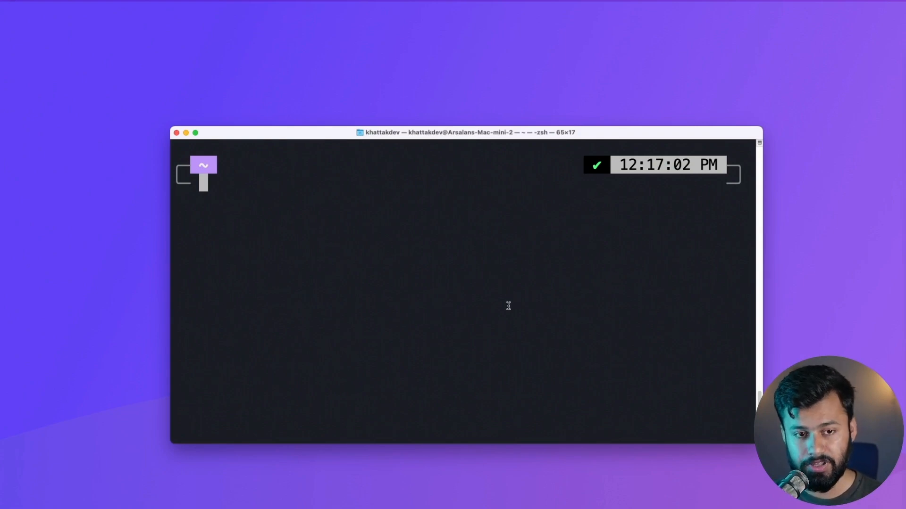
mouse_move(489, 292)
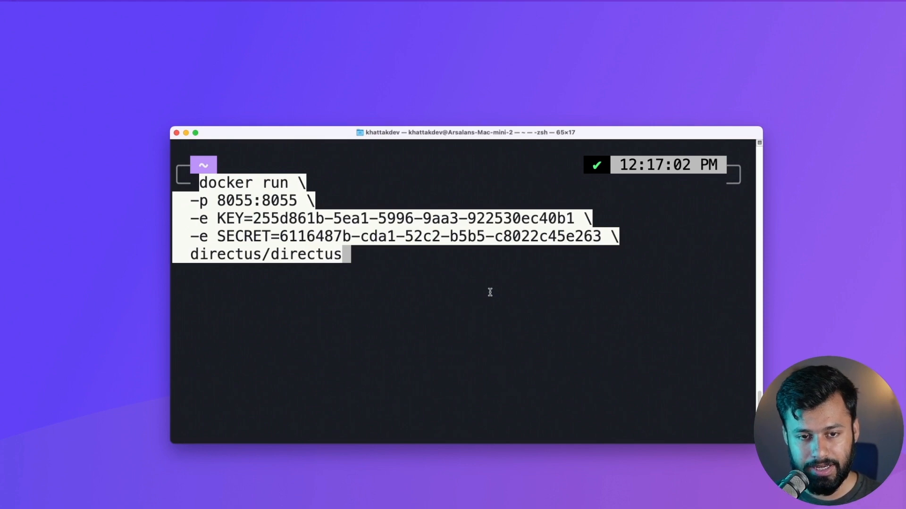
mouse_move(341, 266)
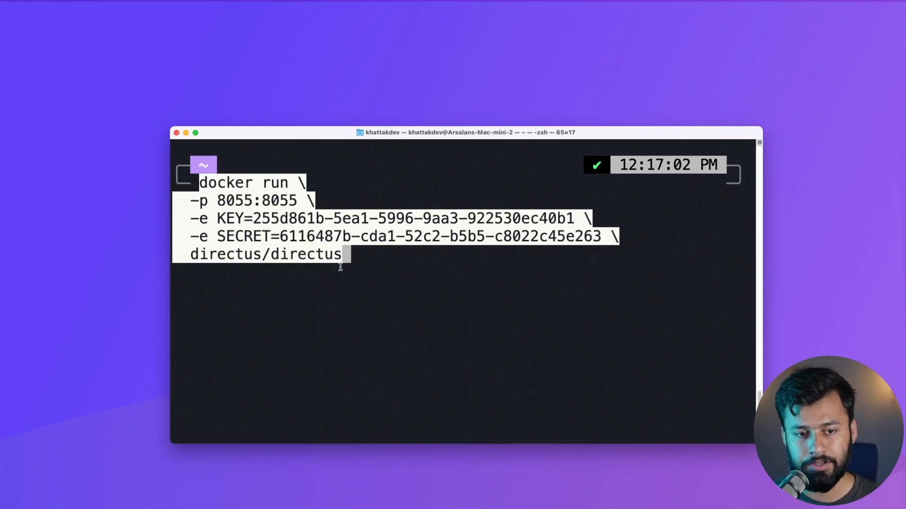
mouse_move(376, 270)
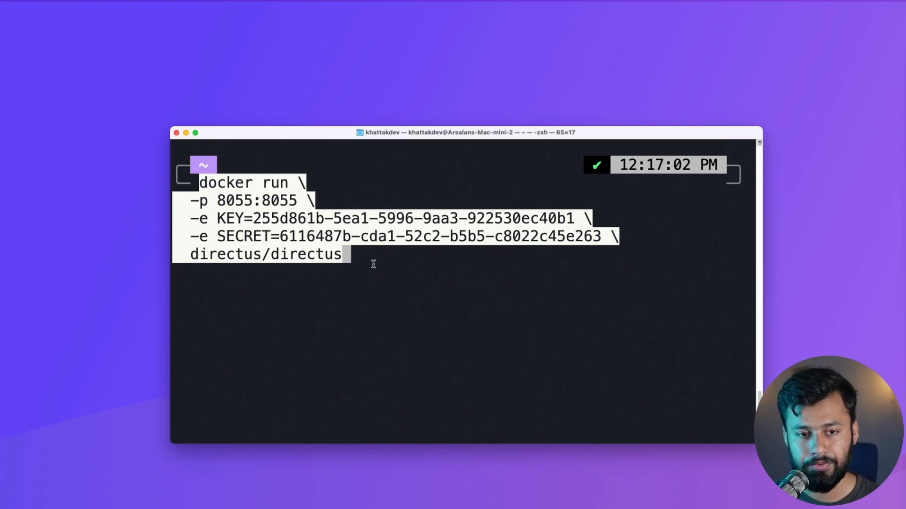
mouse_move(359, 247)
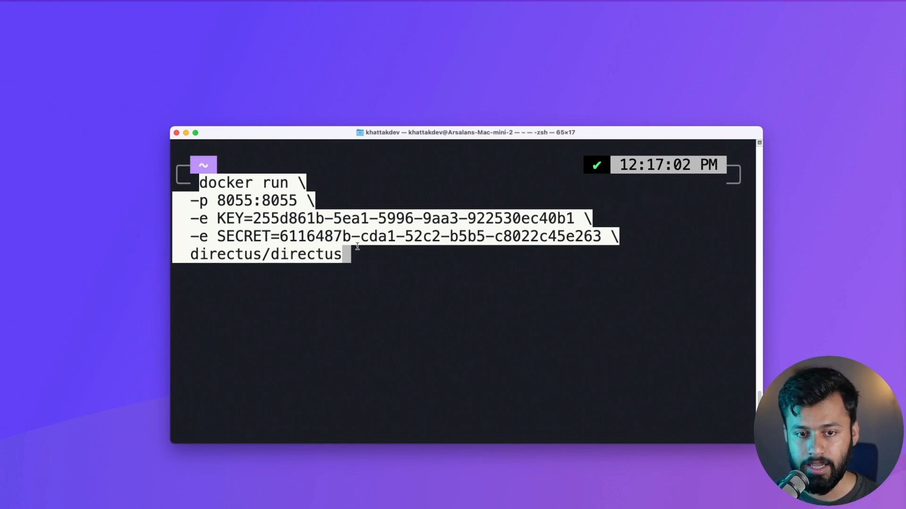
mouse_move(400, 266)
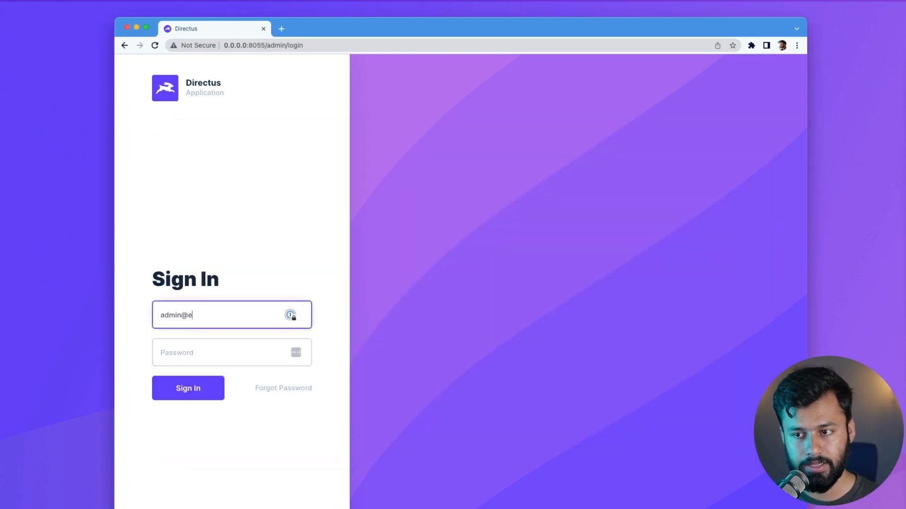
- Sign in to the Directus admin with the admin email and password
text(xample.com)
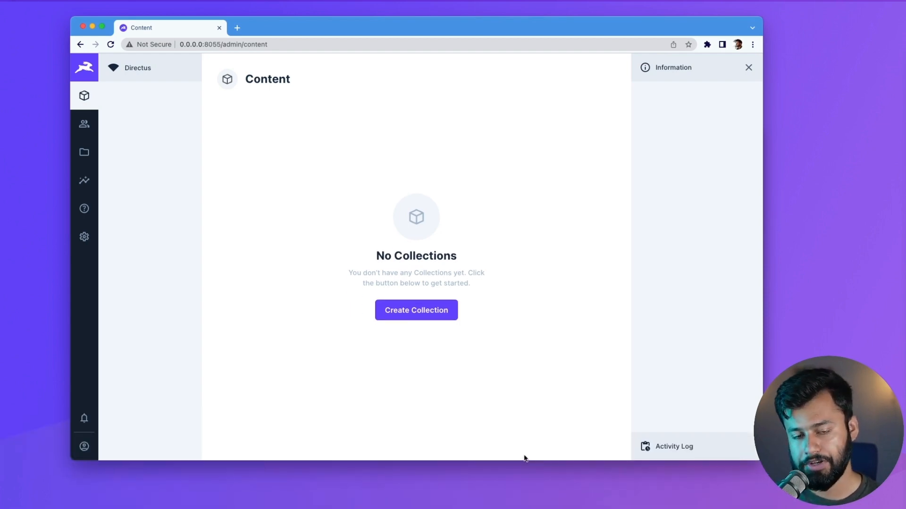
- Create a 'blogs' collection in the Data Model with id key and Created On / Updated On timestamps
click(84, 237)
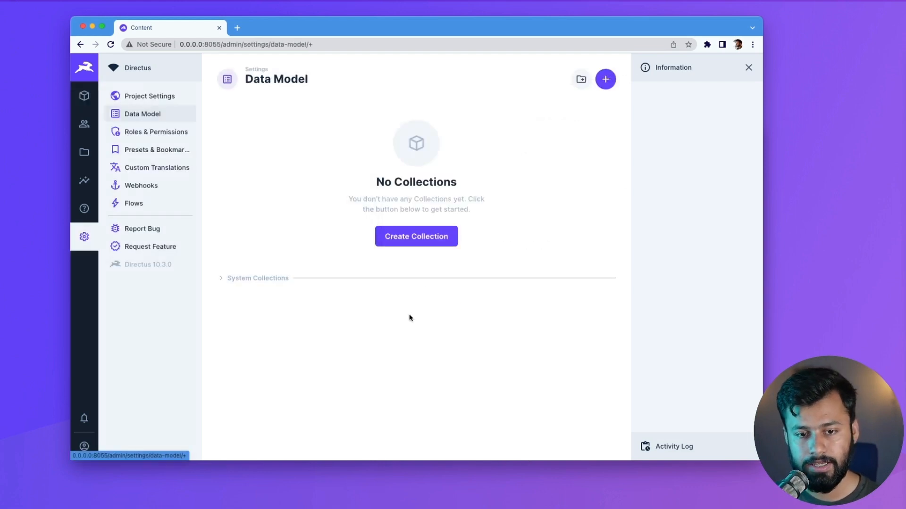
click(605, 78)
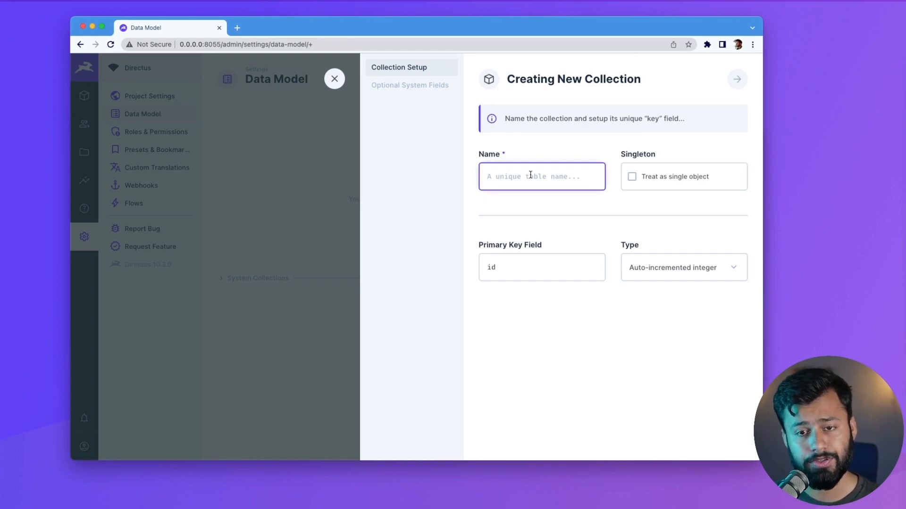
text(blog)
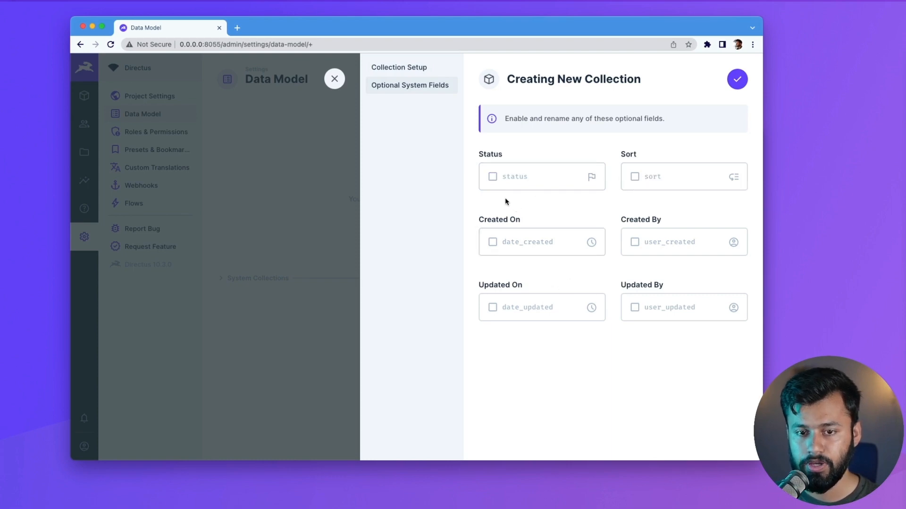
click(492, 242)
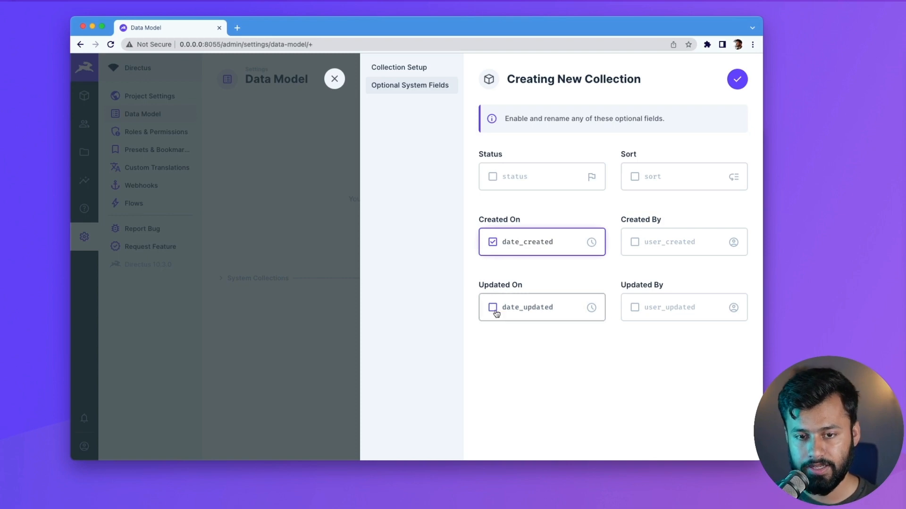
click(492, 307)
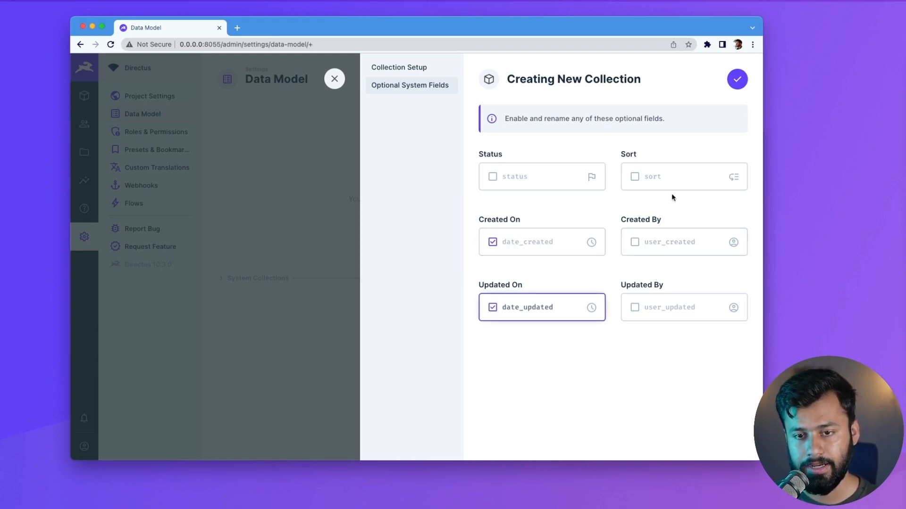
click(737, 79)
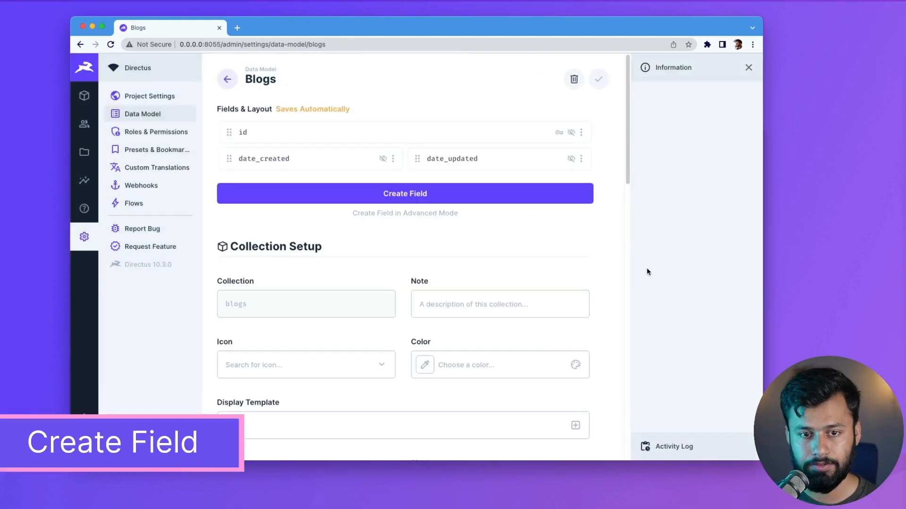
mouse_move(484, 207)
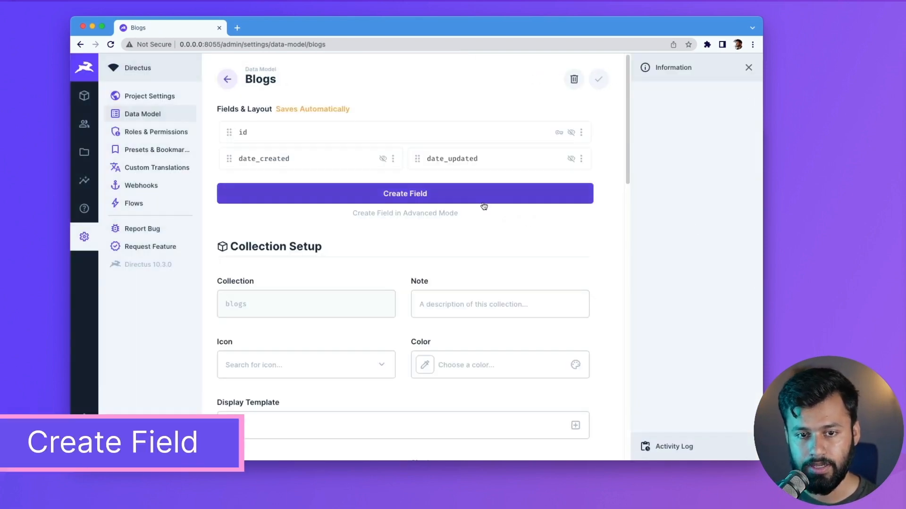
- Add a required Input field with key 'title' to the blogs collection
click(405, 193)
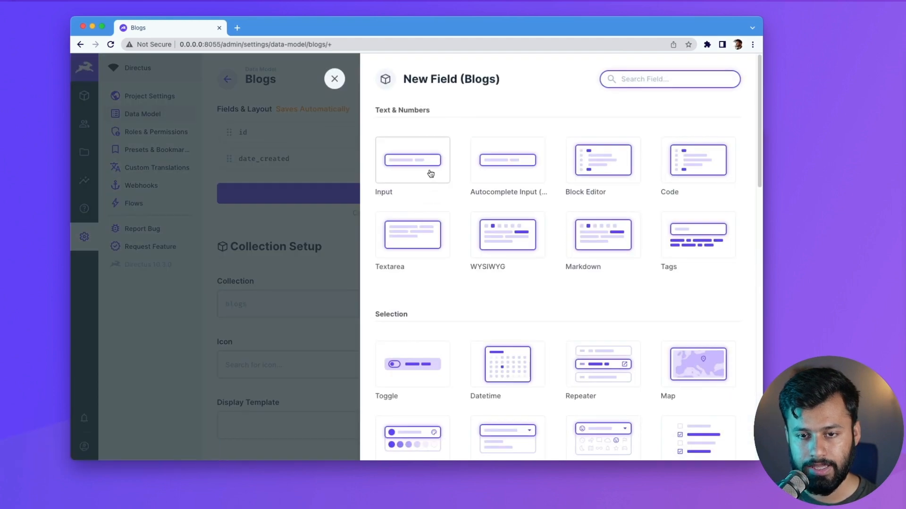
mouse_move(461, 194)
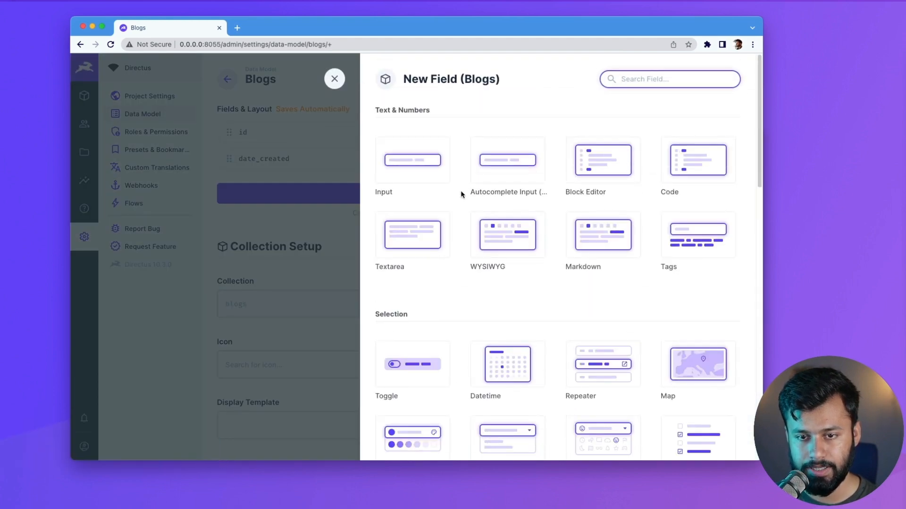
click(412, 160)
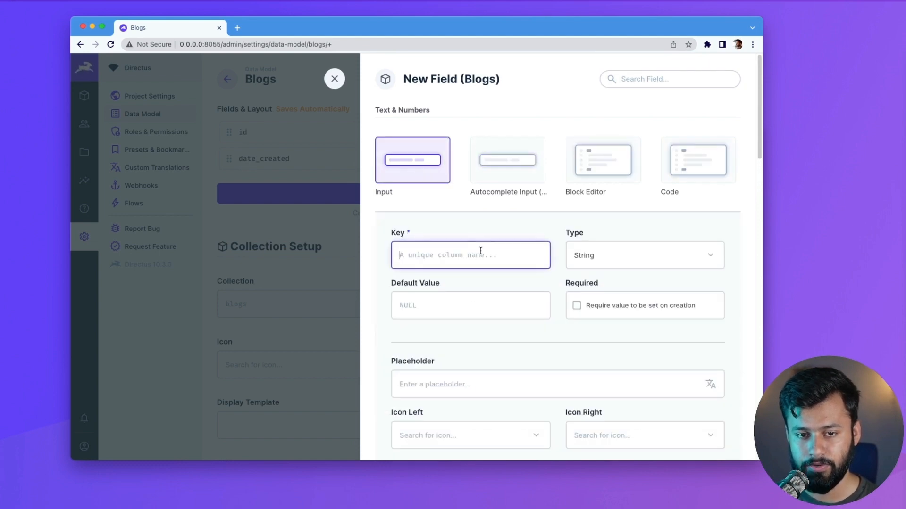
text(t)
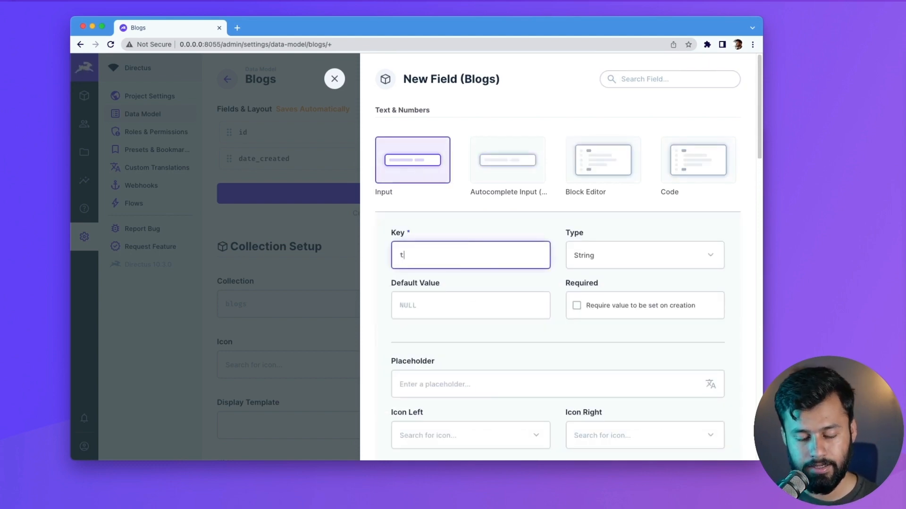
text(itle)
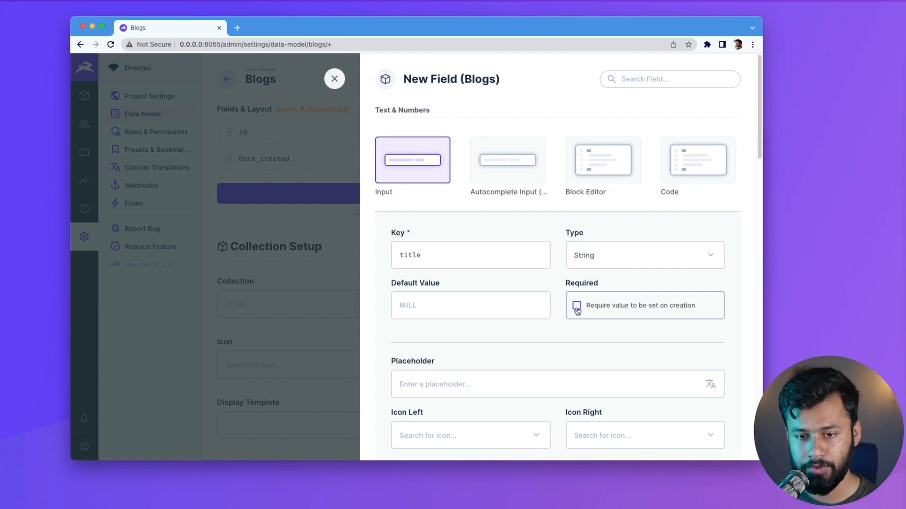
click(576, 305)
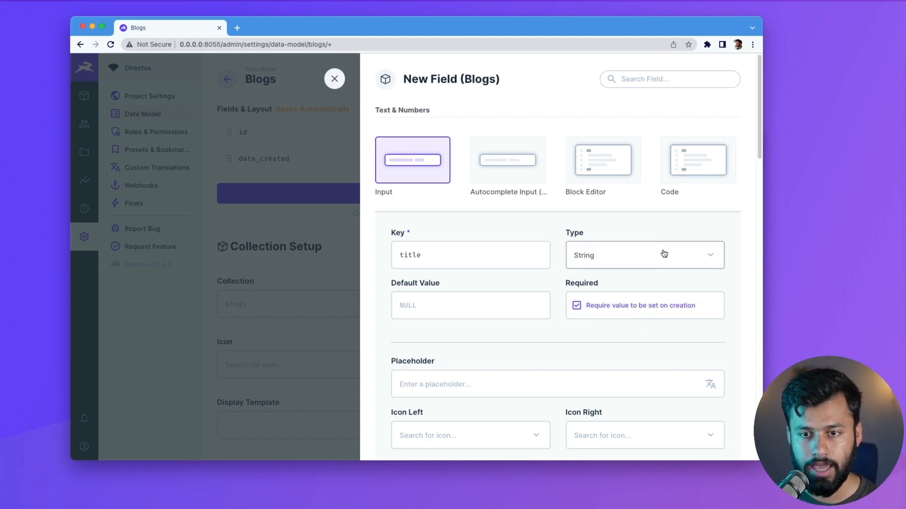
scroll(down, 3)
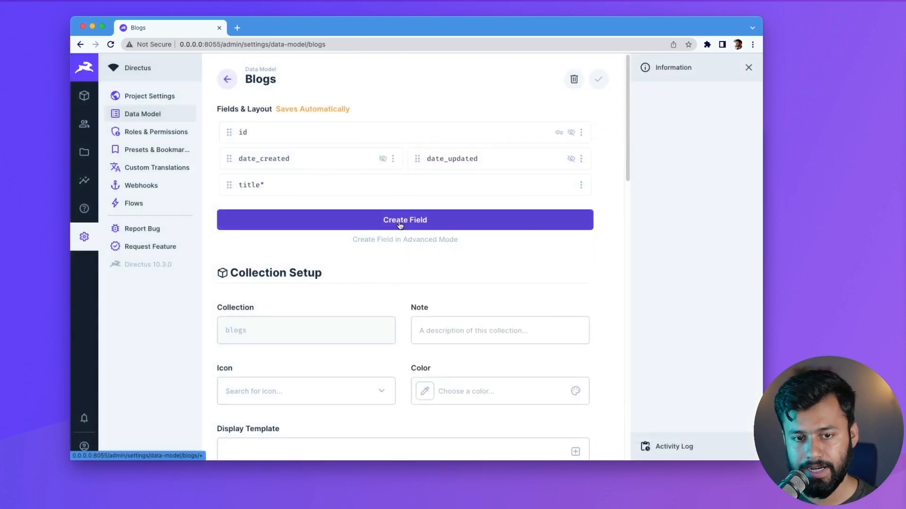
- Add an image field with key 'thumbnail' to the blogs collection
click(404, 219)
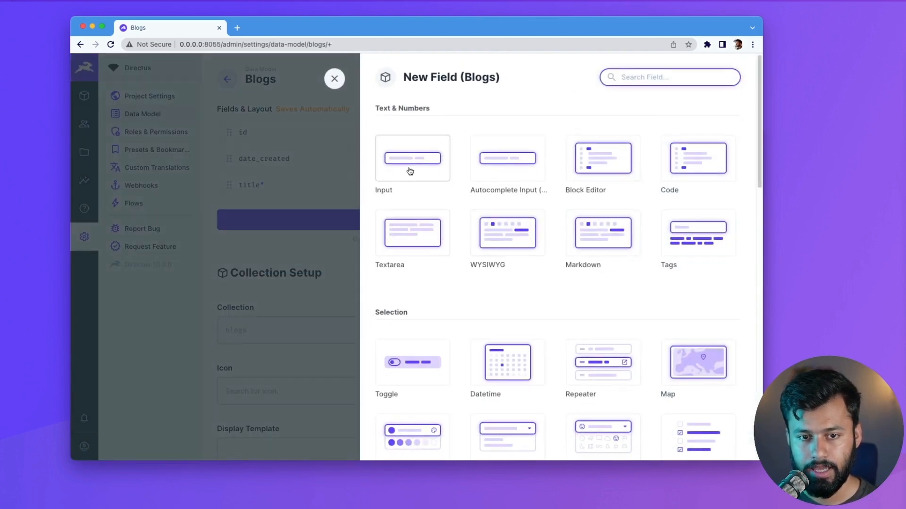
scroll(down, 3)
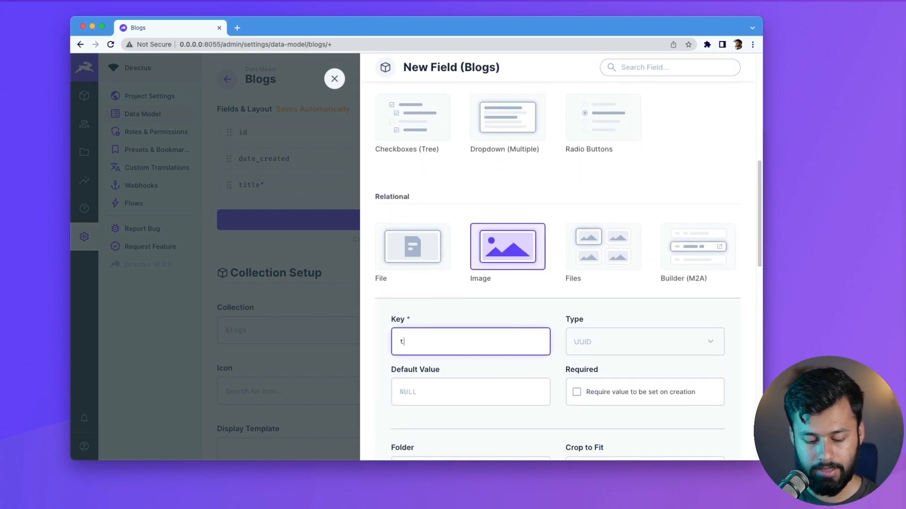
text(thumbnail)
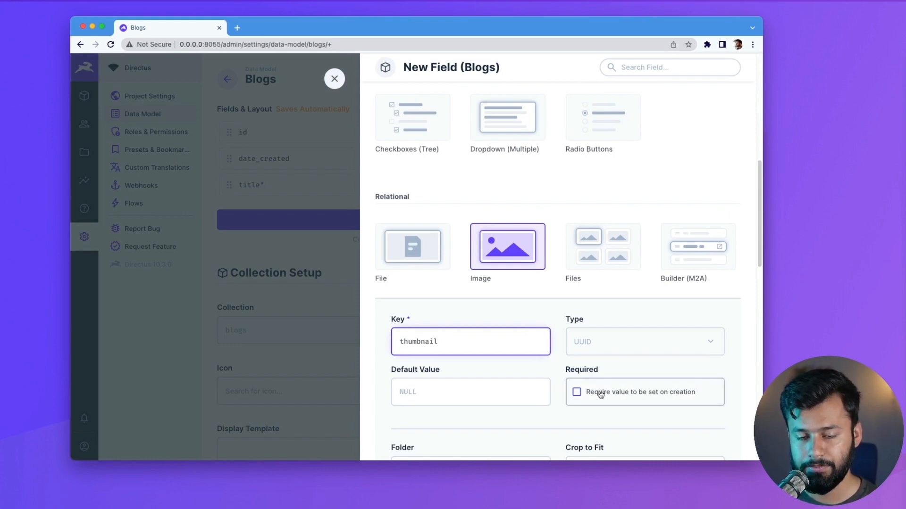
mouse_move(645, 374)
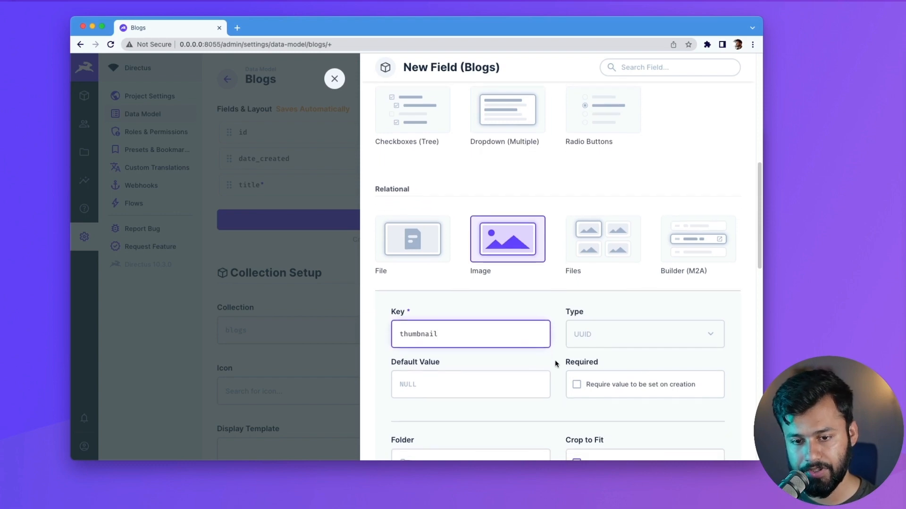
scroll(down, 3)
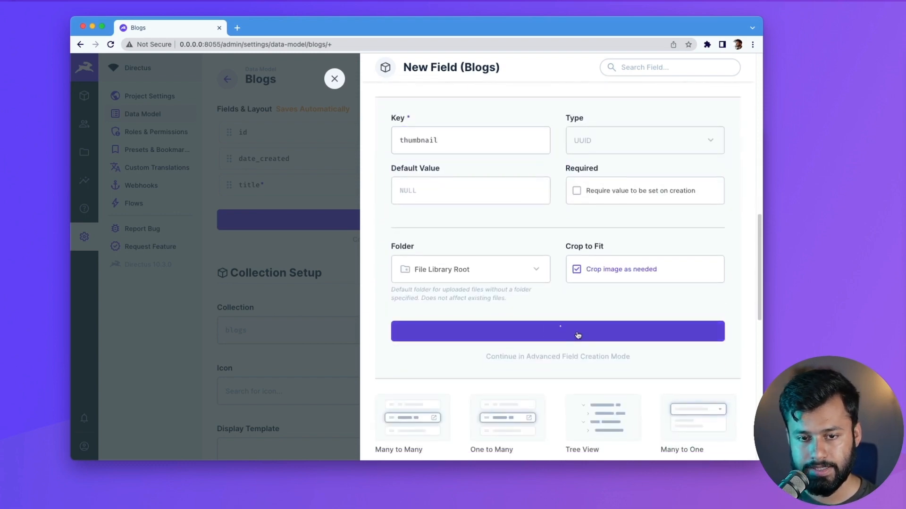
click(556, 331)
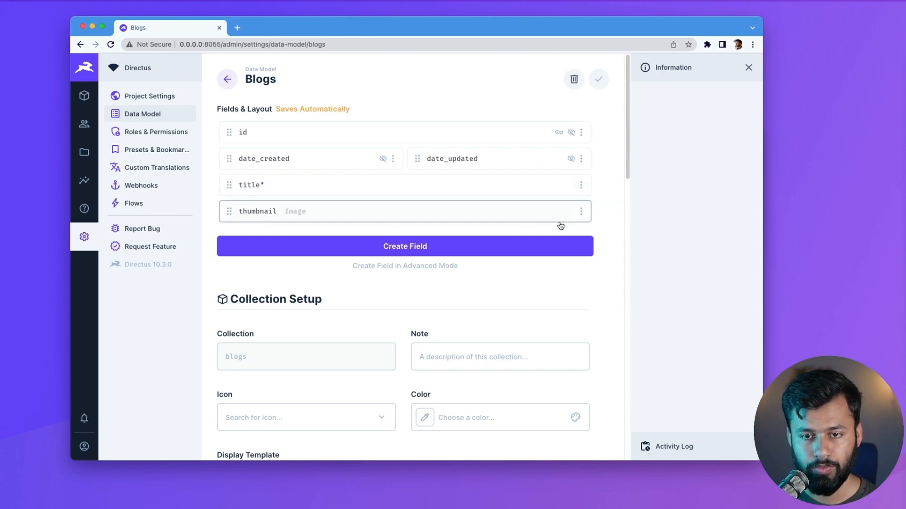
- Go to the Roles & Permissions settings listing the Public and Administrator roles
click(155, 132)
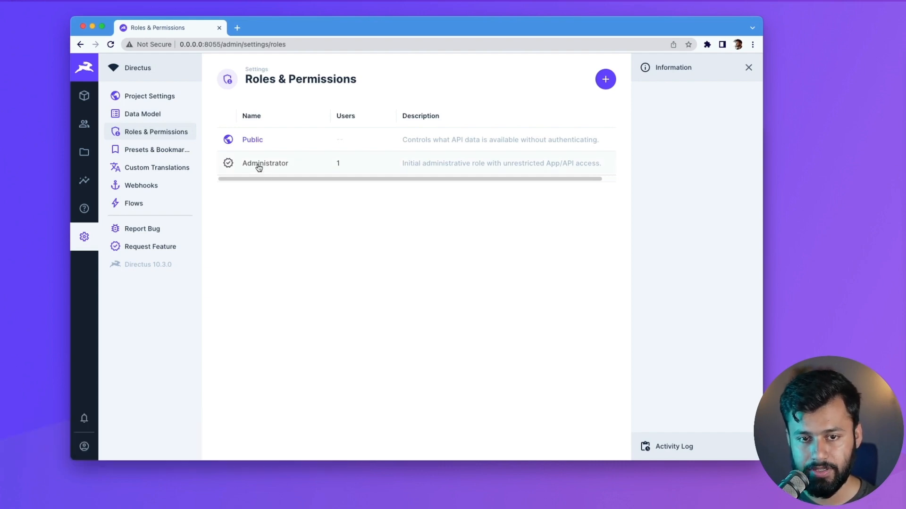
mouse_move(253, 140)
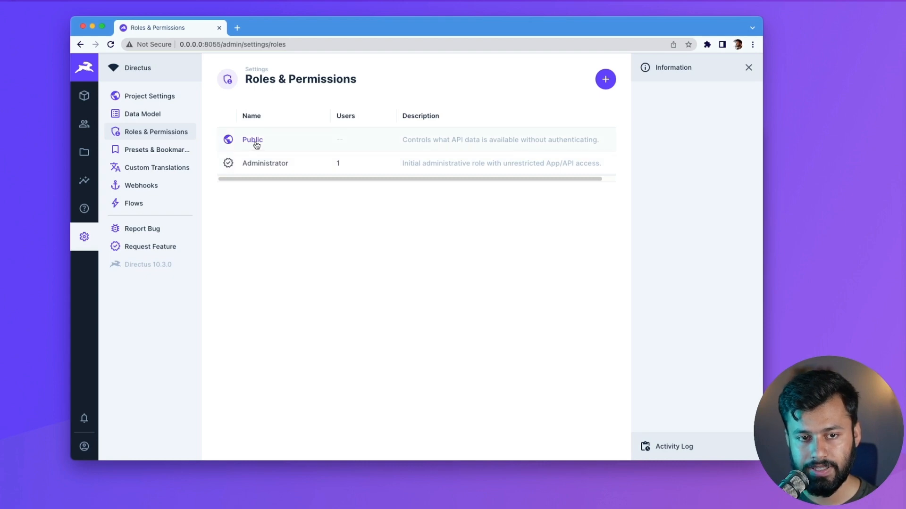
- Give the Public role All Access for Read and Share on the Blogs collection
click(253, 139)
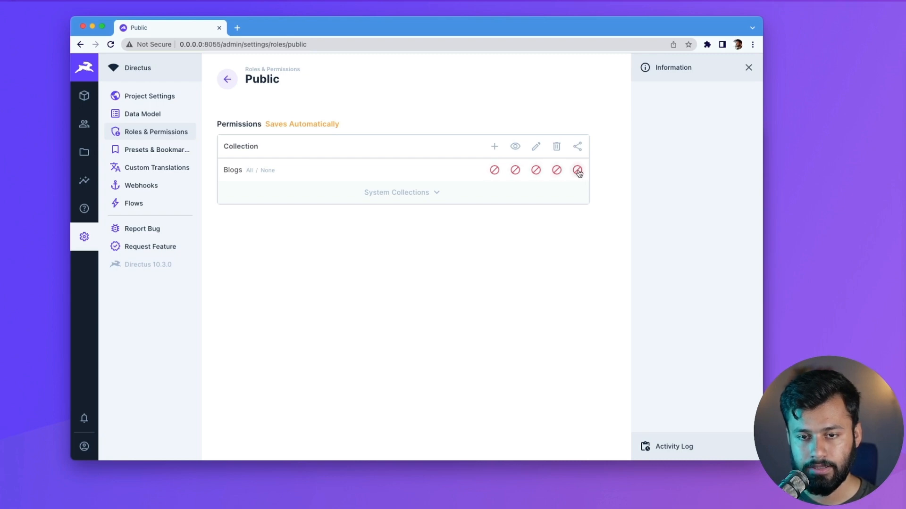
click(576, 170)
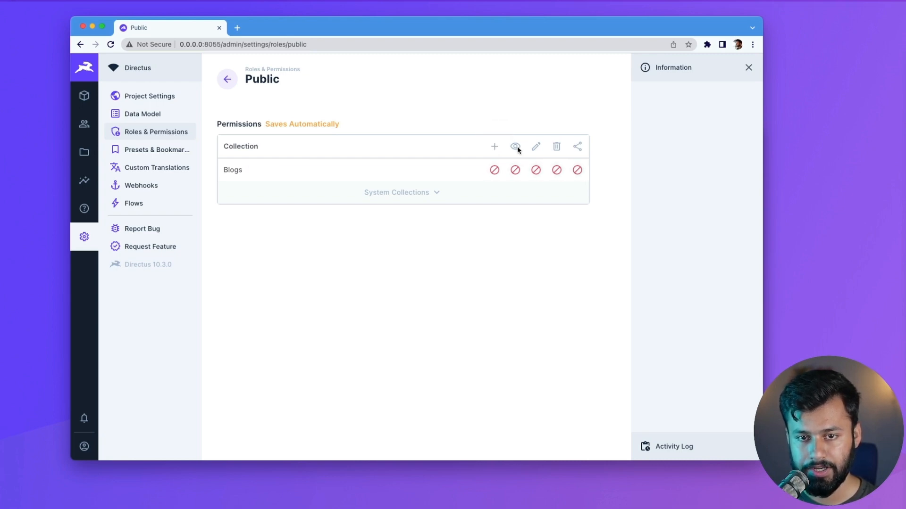
mouse_move(585, 150)
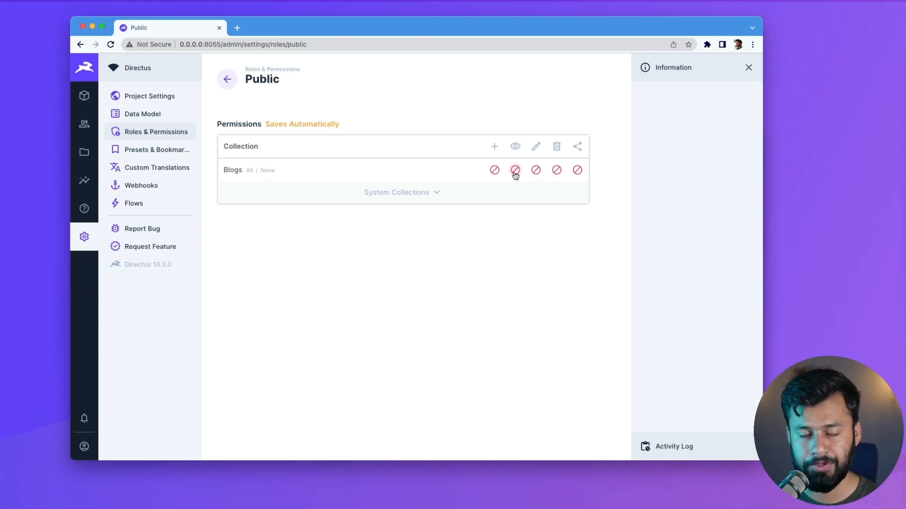
click(515, 170)
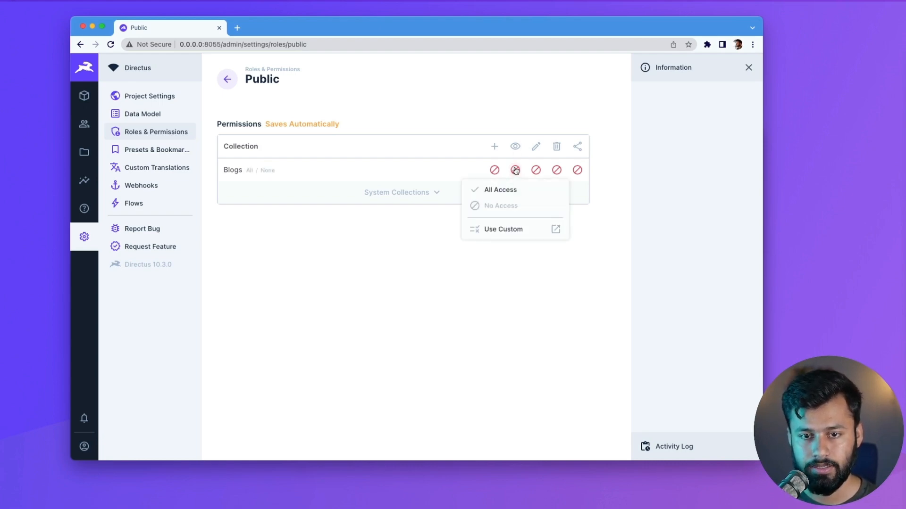
mouse_move(515, 147)
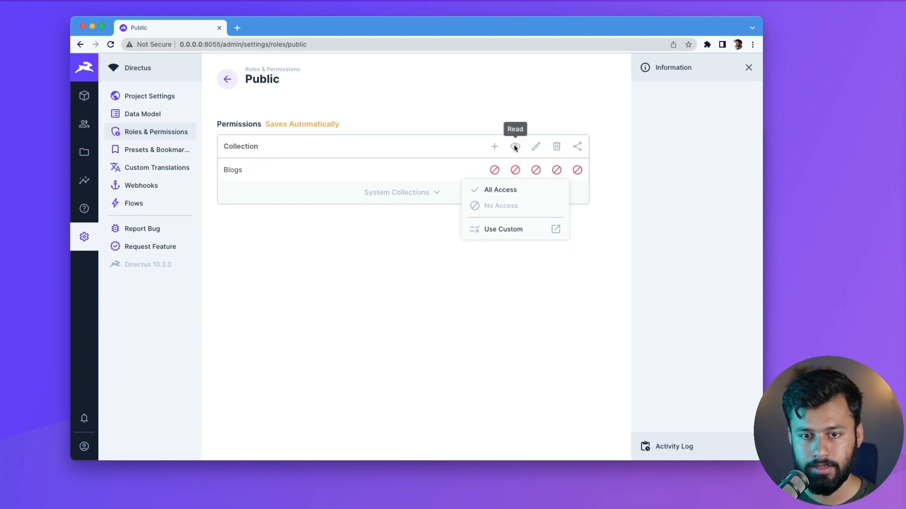
click(500, 190)
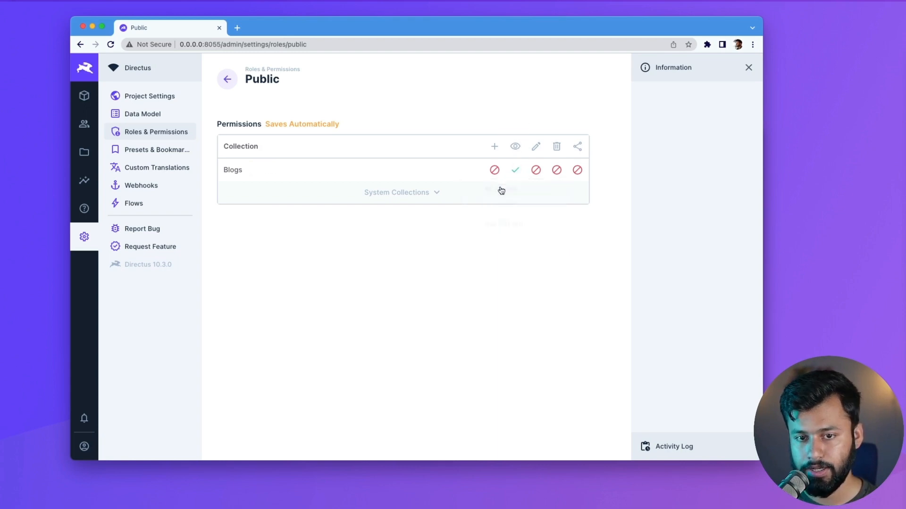
mouse_move(577, 147)
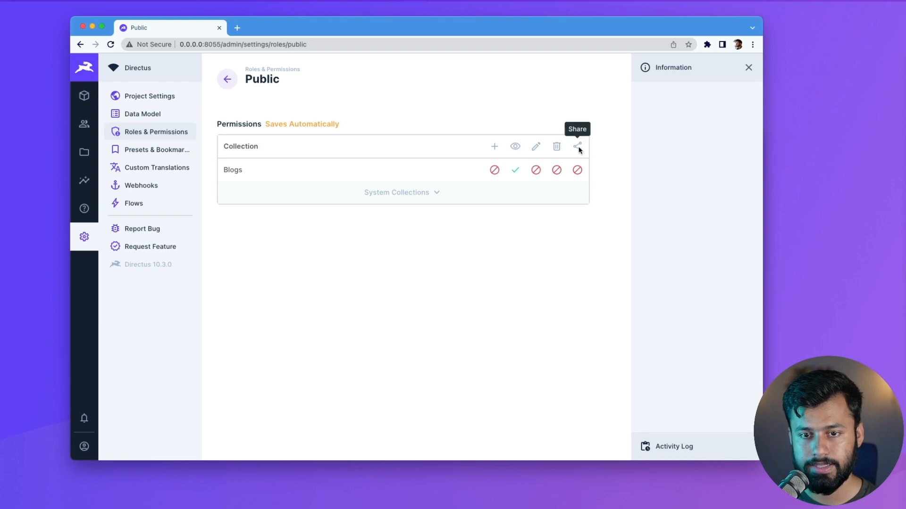
click(577, 147)
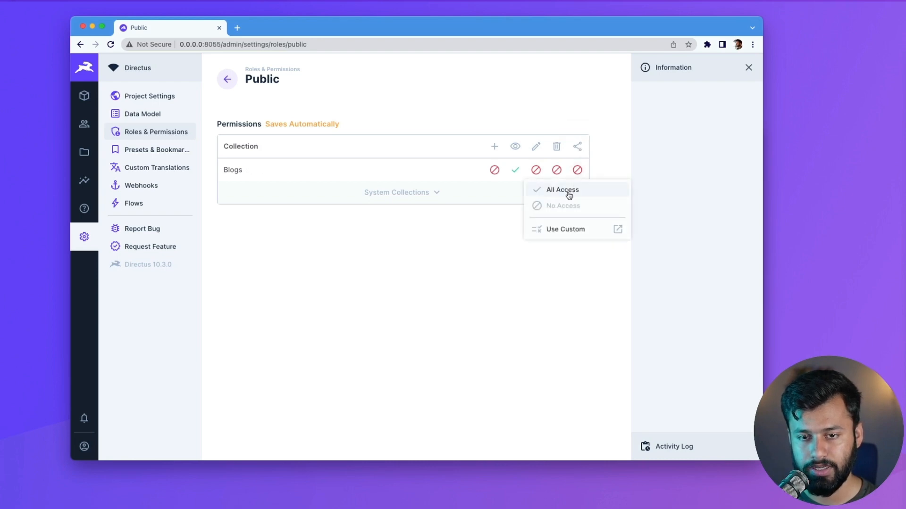
click(561, 190)
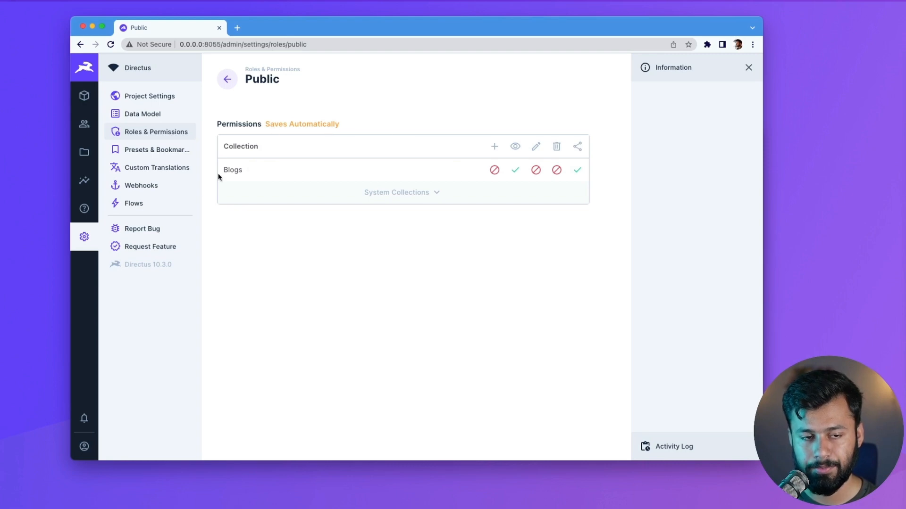
mouse_move(84, 97)
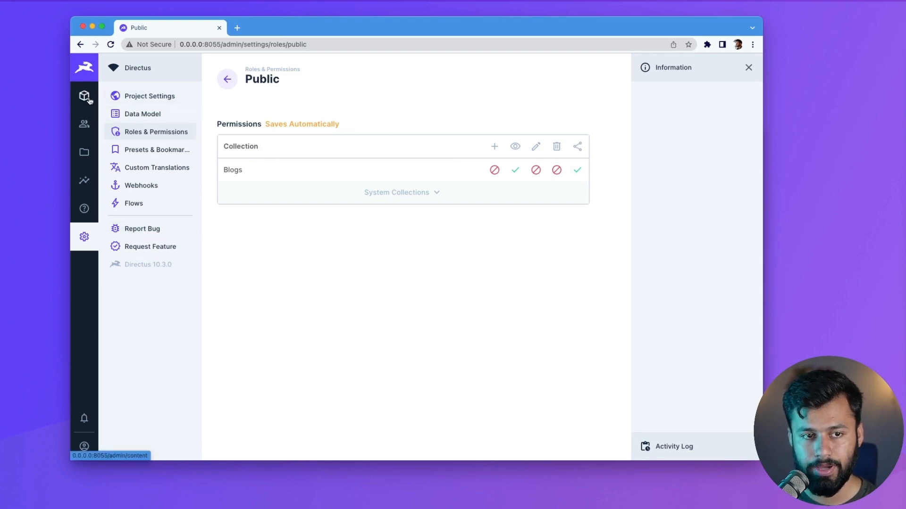
- Create a blog item titled 'My first blog' in Content > Blogs
click(83, 96)
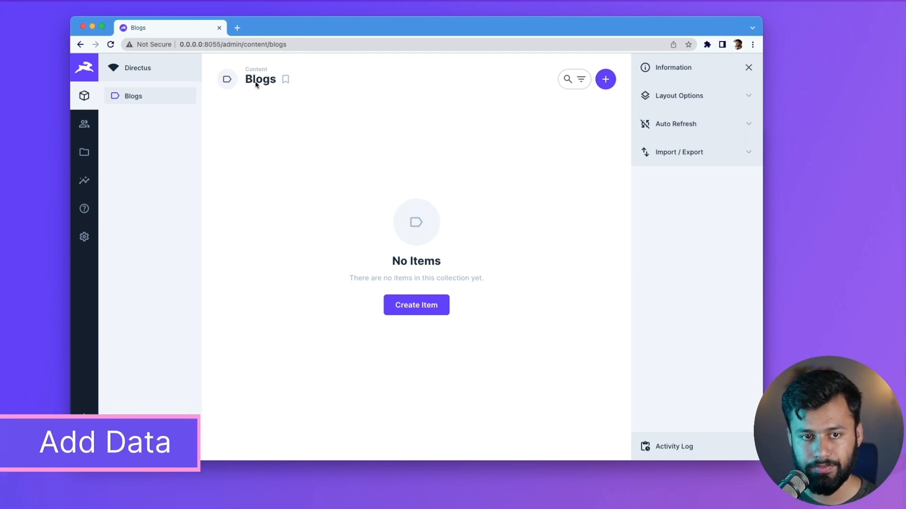
click(416, 305)
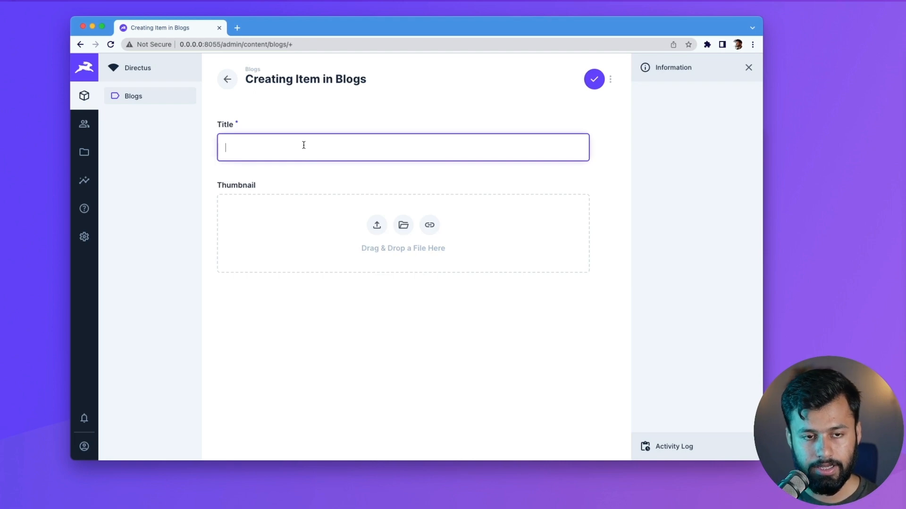
text(My first b)
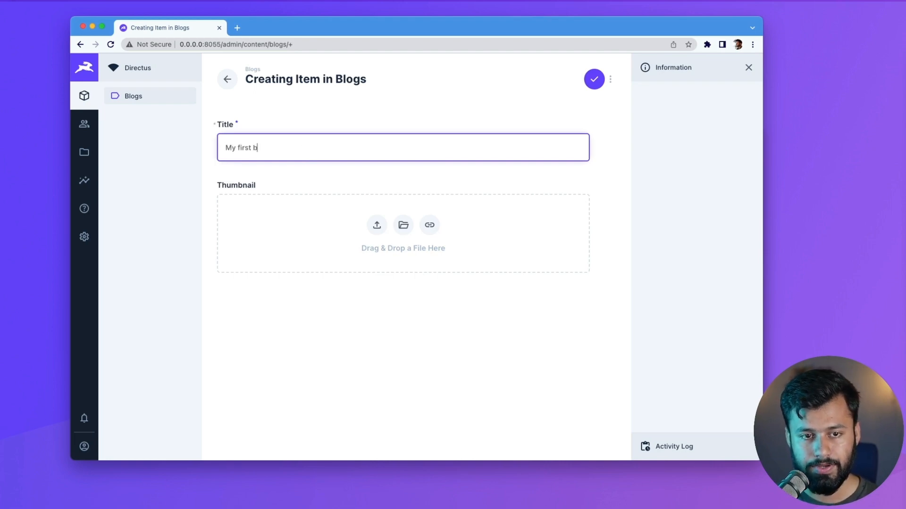
text(log)
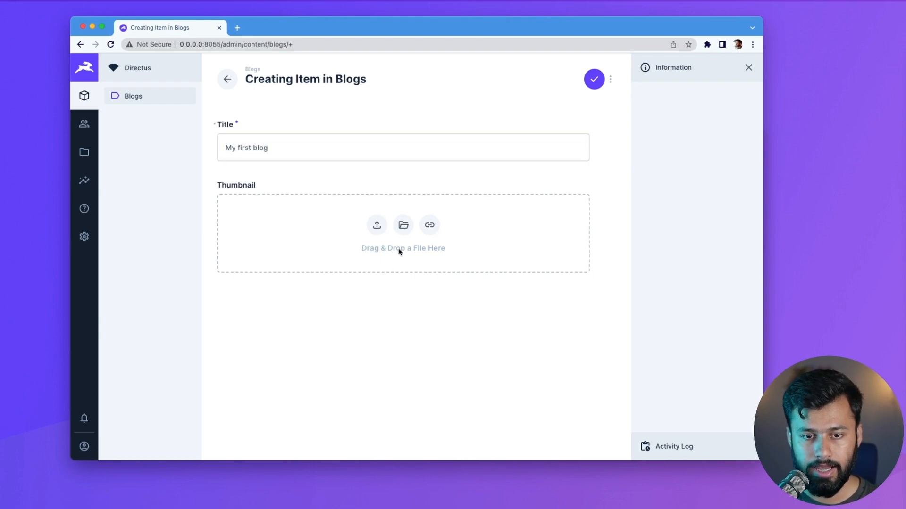
click(593, 79)
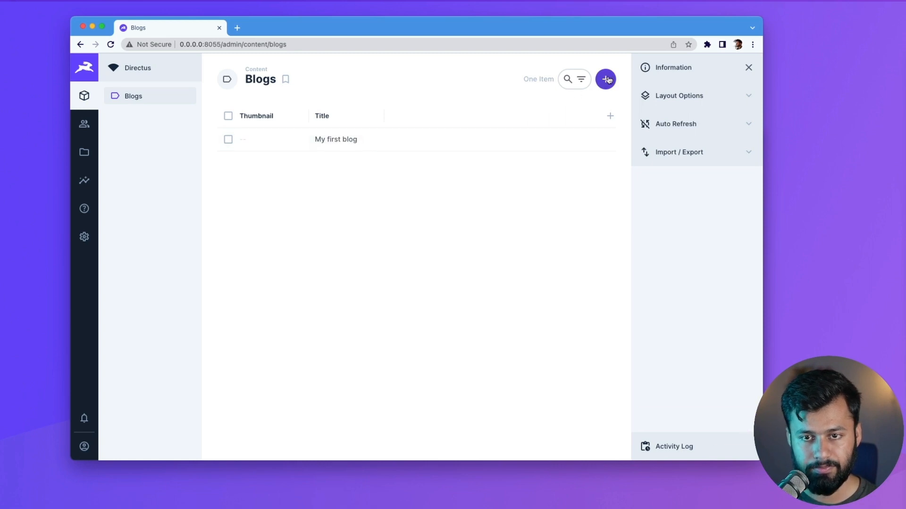
- Create a second blog item titled 'How to setup Directus locally'
click(605, 79)
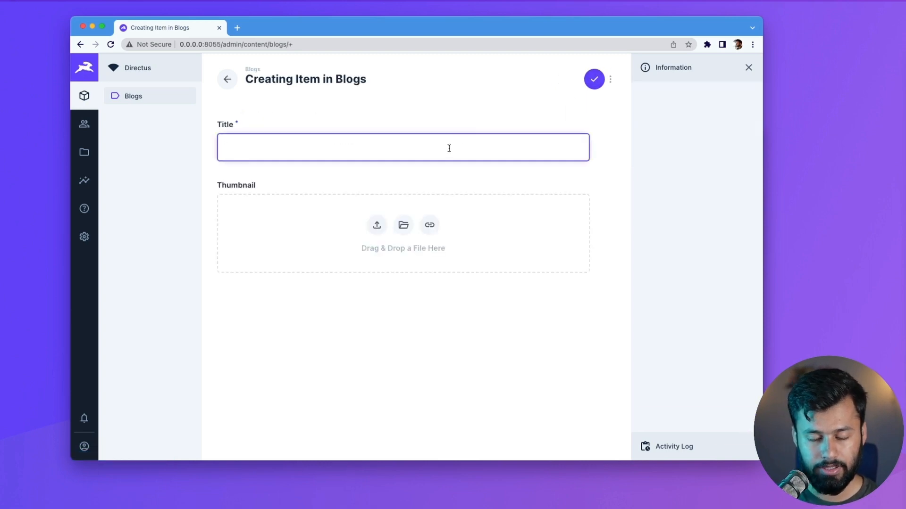
text(How to setup Direc)
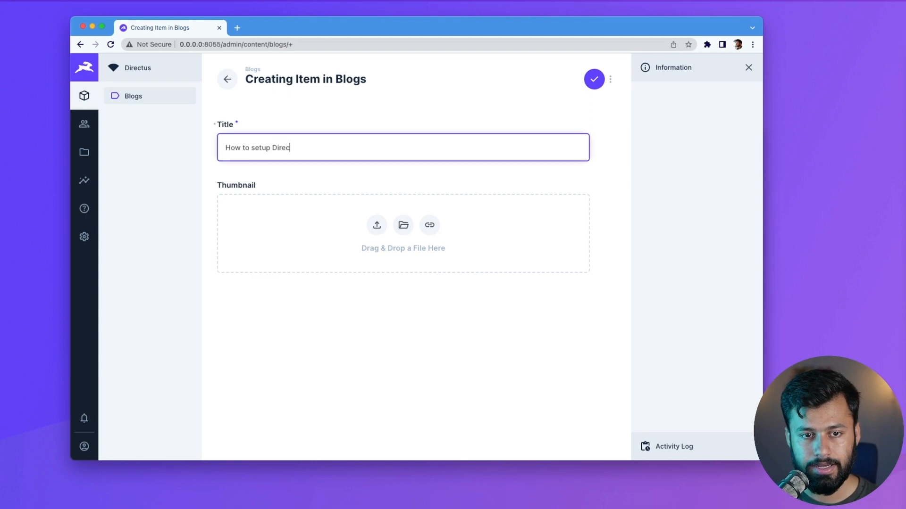
text(tus locally)
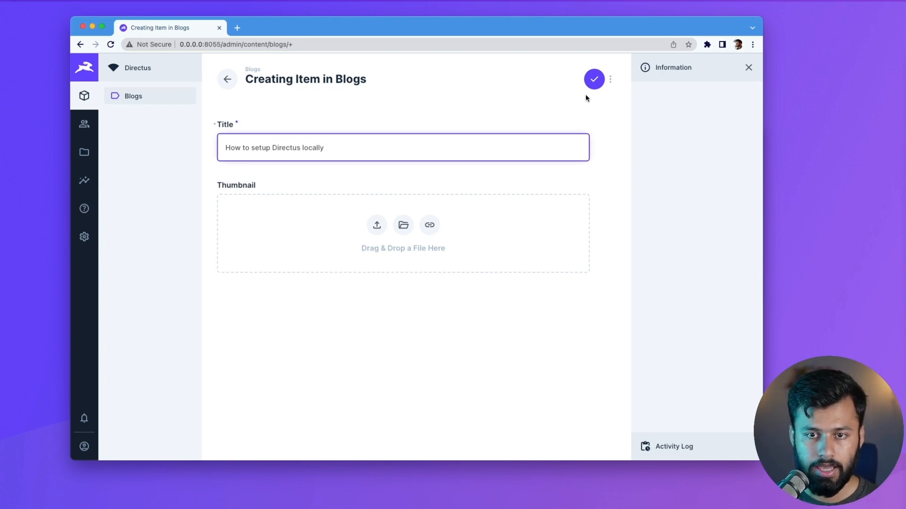
click(594, 79)
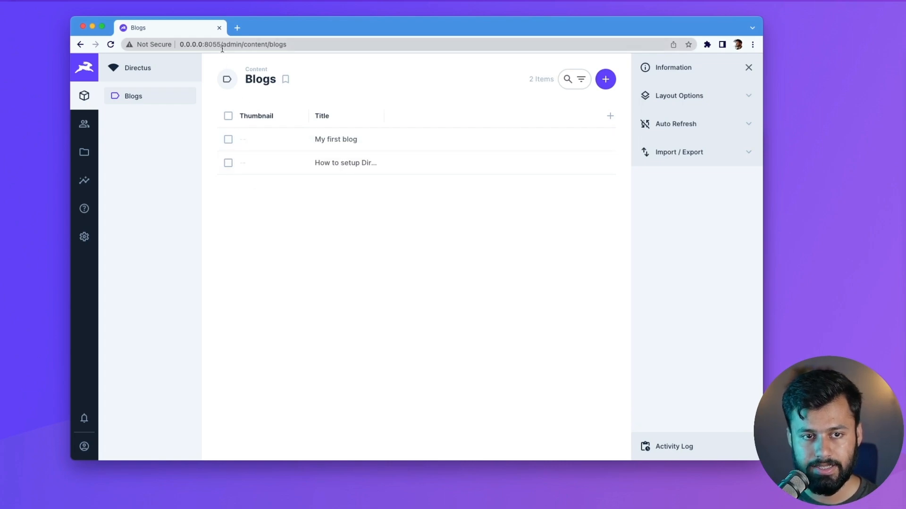
click(231, 45)
text(http://0.0.0.0:8055/items/b)
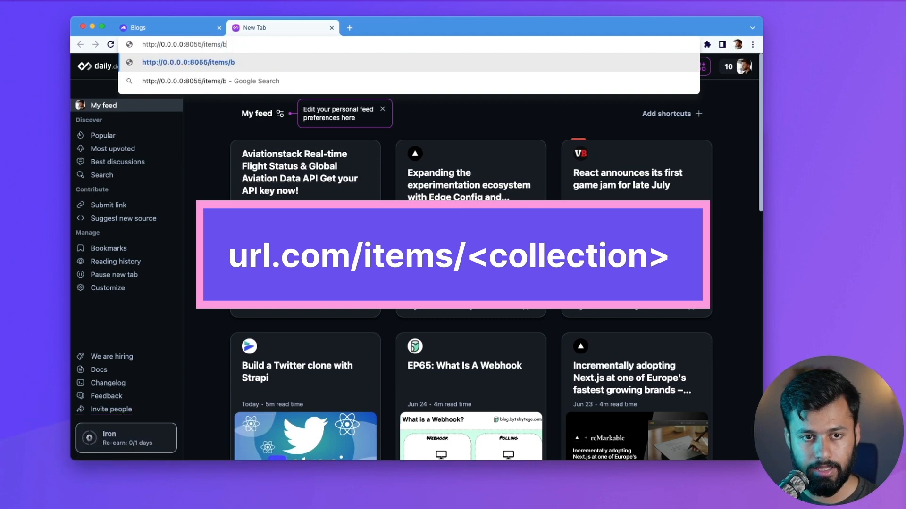
text(logs)
key(Enter)
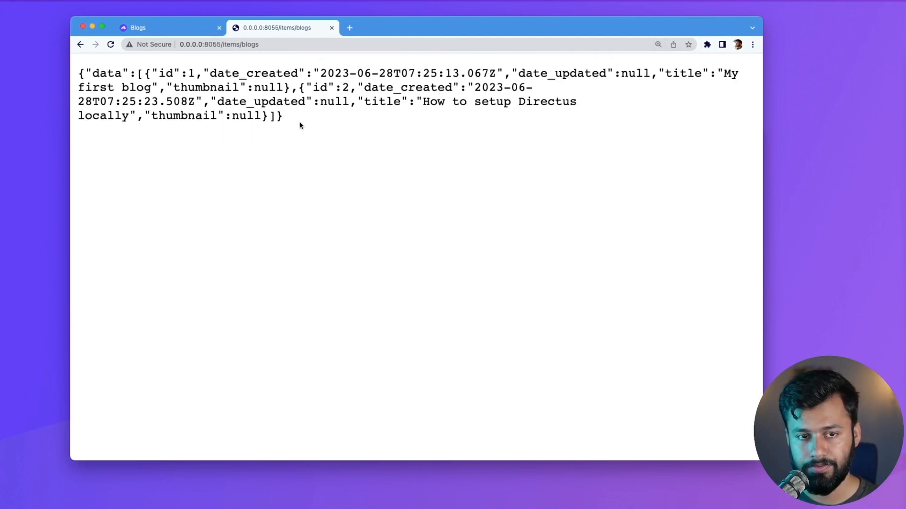
mouse_move(305, 135)
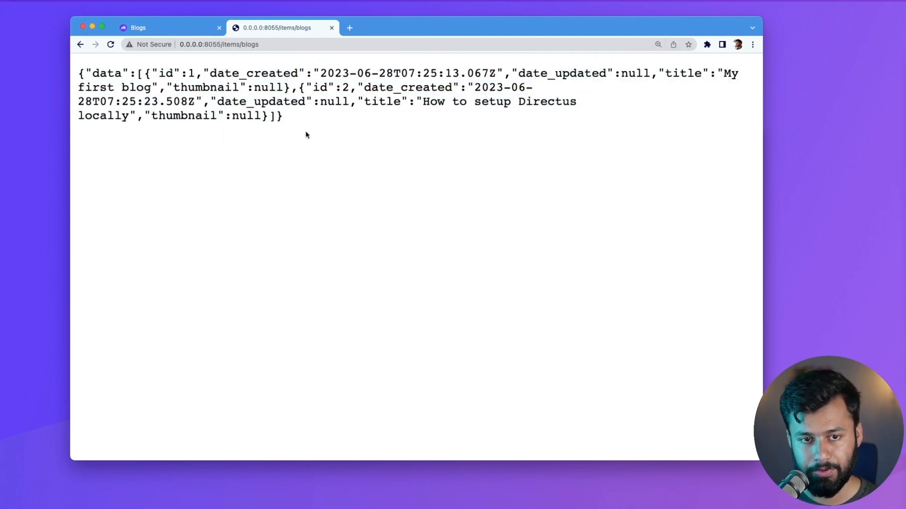